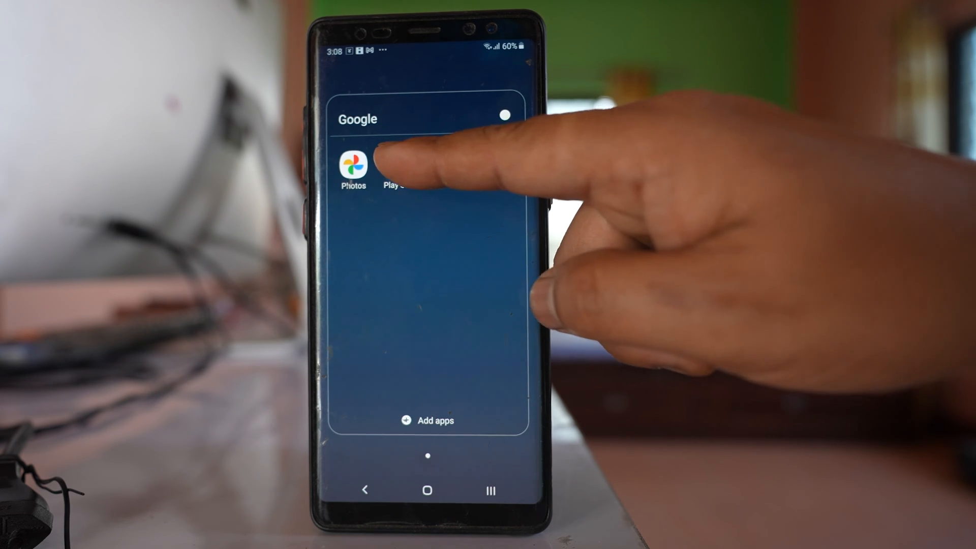
# Launch Play Store and reach the Manage apps and device overview via the profile avatar.
pyautogui.click(396, 167)
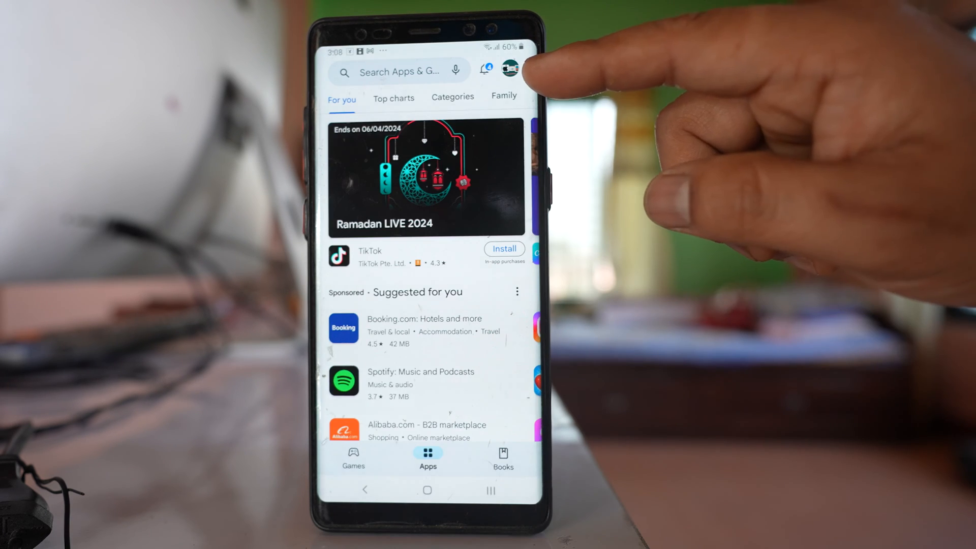
pyautogui.click(509, 68)
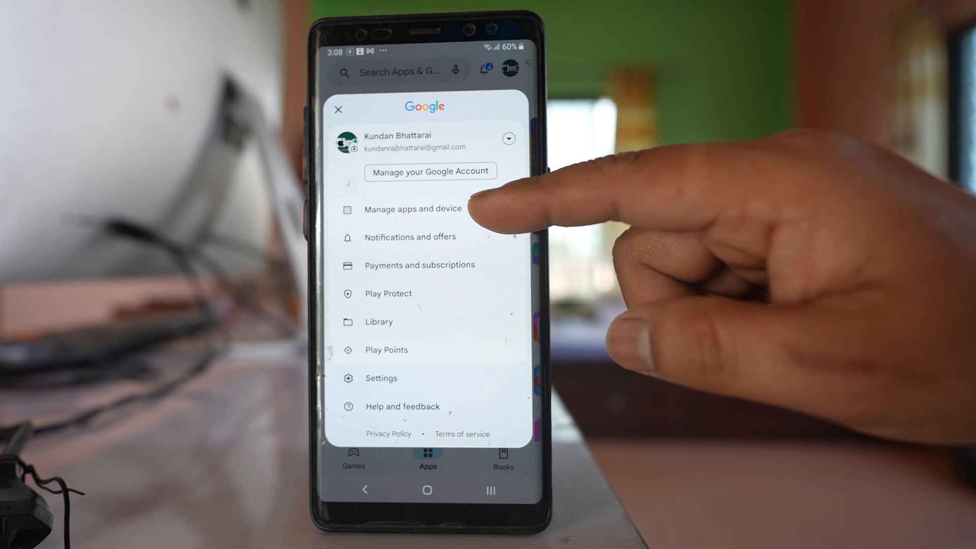
pyautogui.click(412, 208)
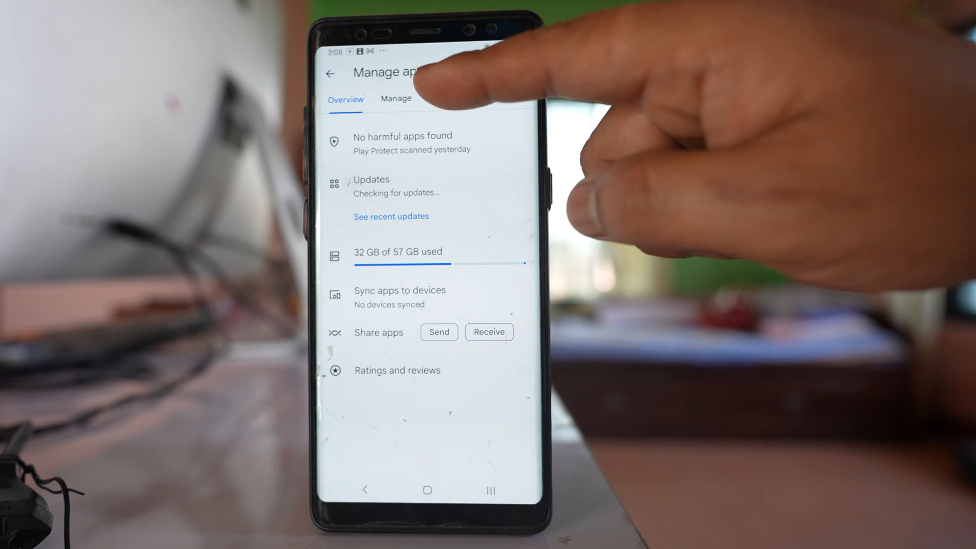
# Show the Manage list of 107 installed apps and bring up the Installed/Not installed filter choice.
pyautogui.click(395, 99)
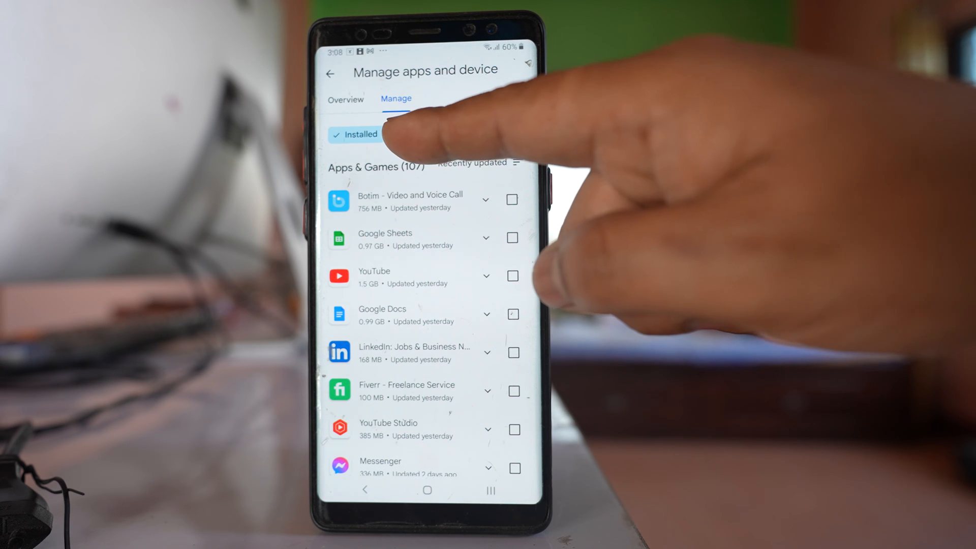
pyautogui.moveTo(404, 144)
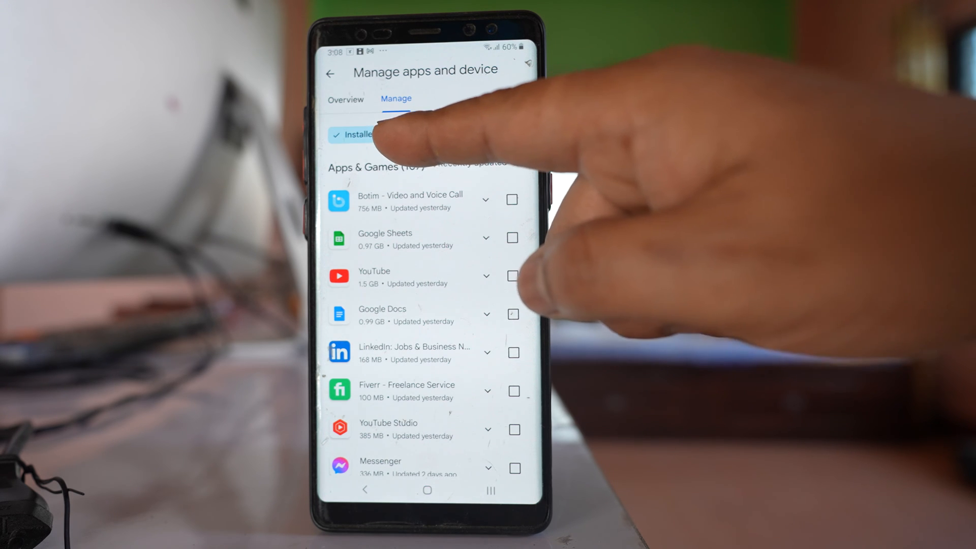
pyautogui.click(360, 134)
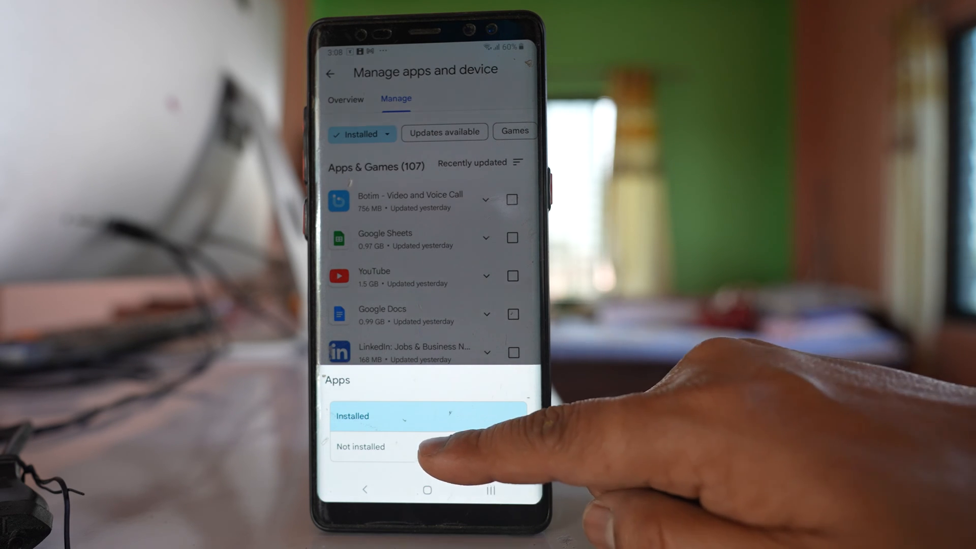
# Filter to Not installed apps (AppBlock, Avast Antivirus & Security...) and scroll through the name-sorted list.
pyautogui.click(360, 446)
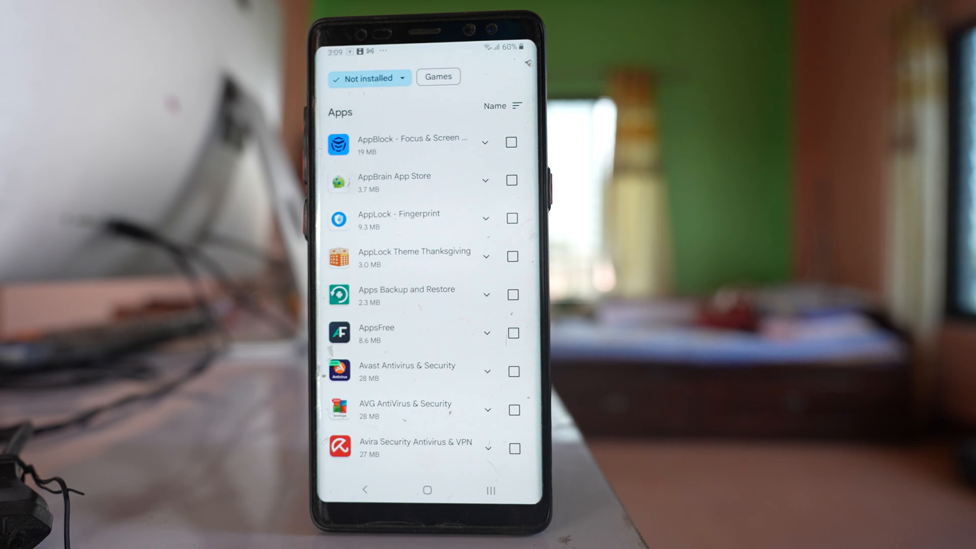
pyautogui.scroll(-3)
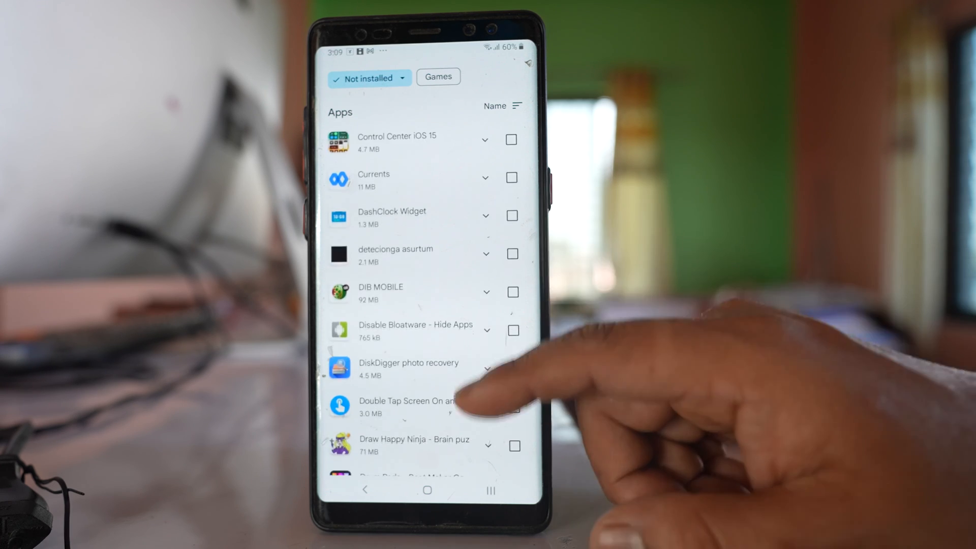
pyautogui.scroll(3)
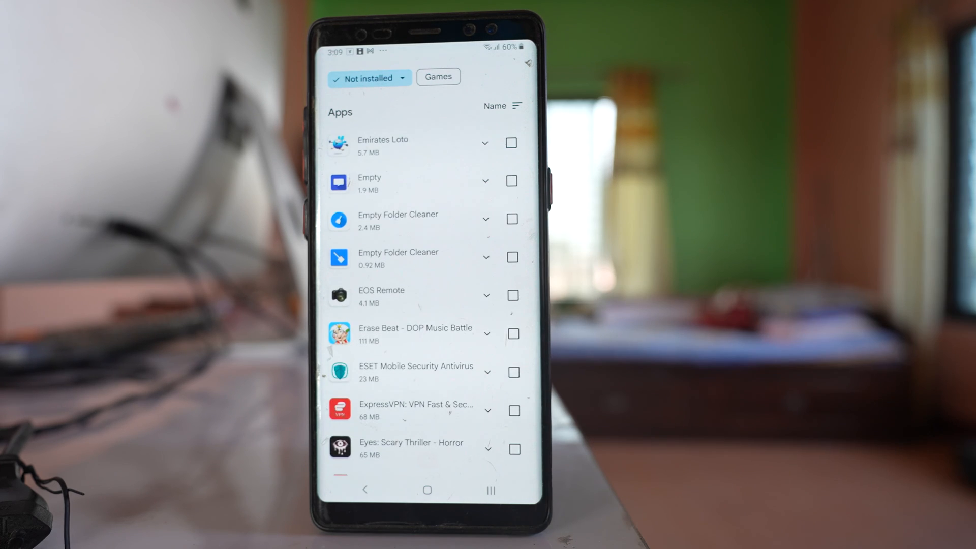